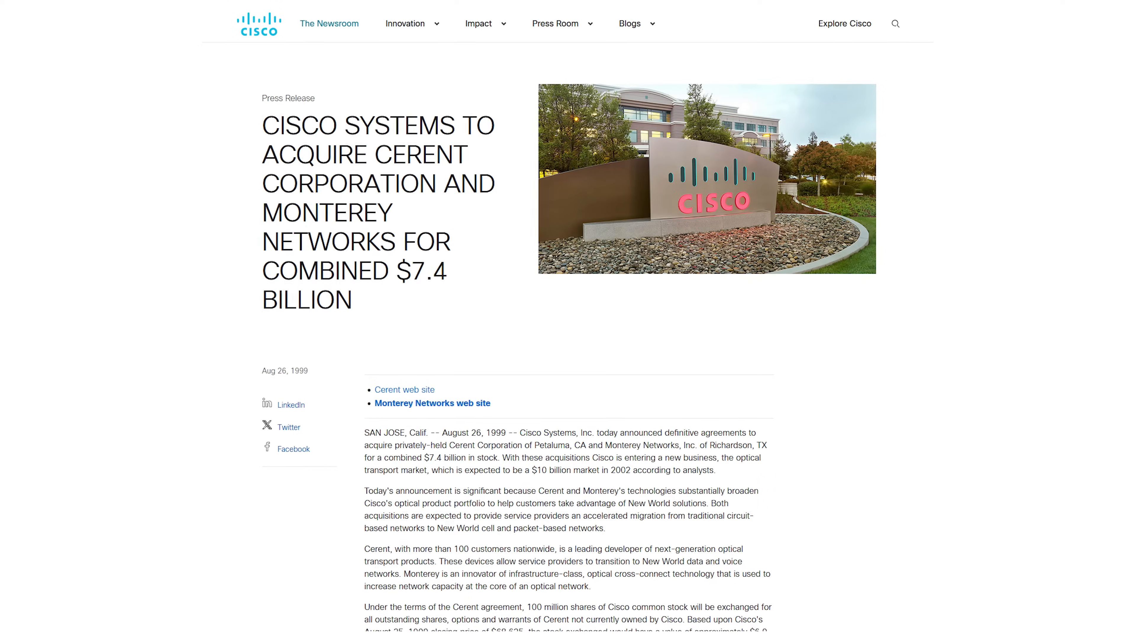
scroll("down", 3)
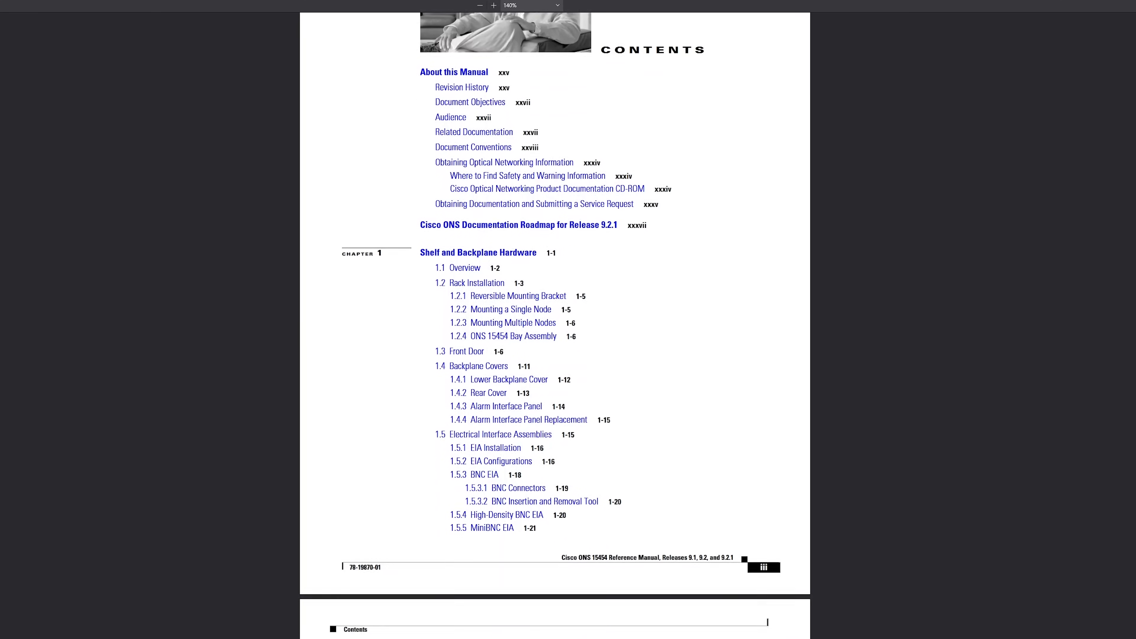
scroll("down", 3)
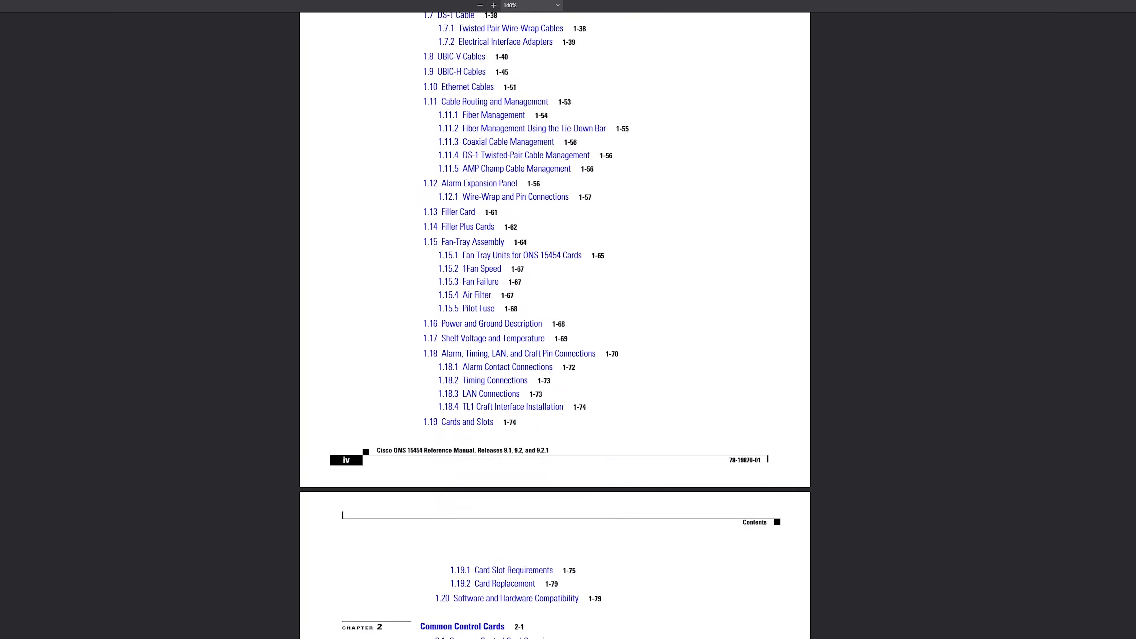
scroll("down", 3)
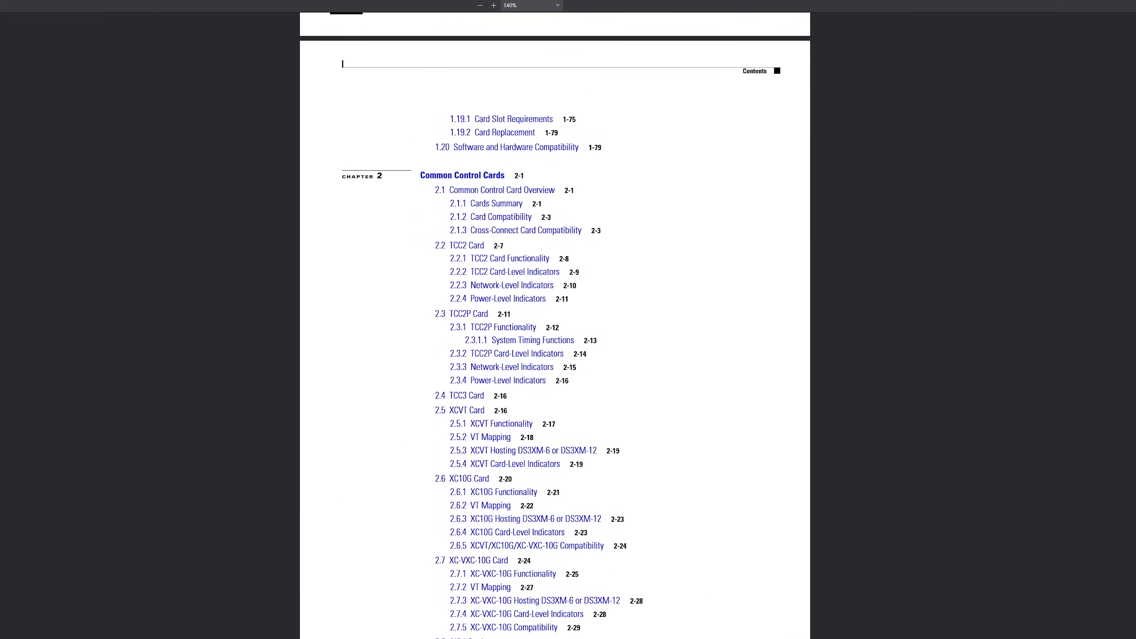
scroll("down", 3)
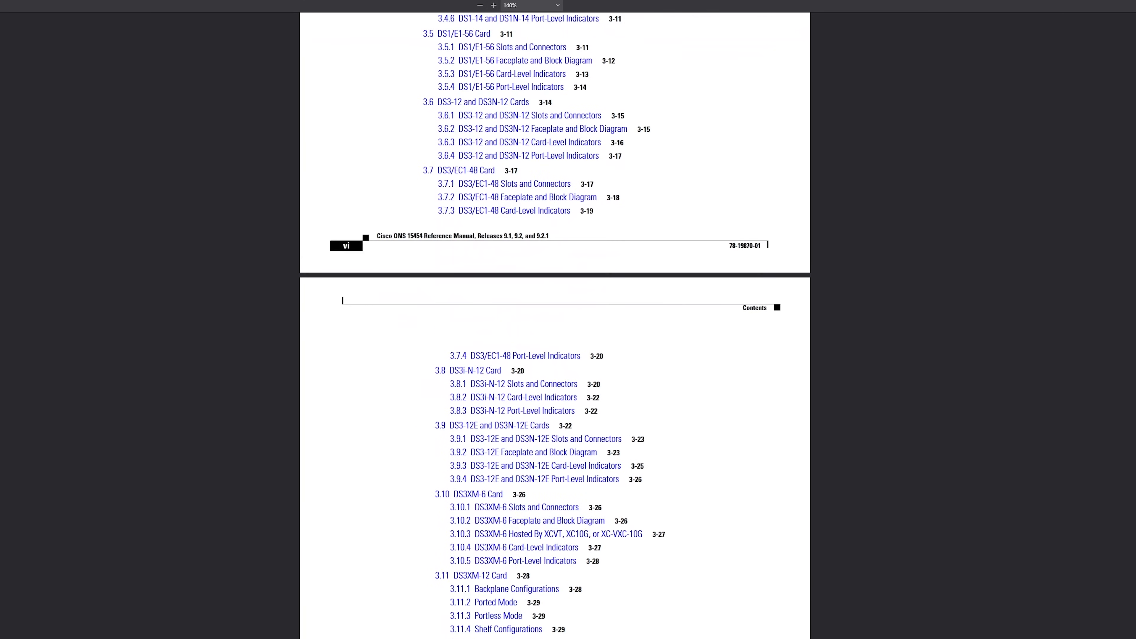
scroll("down", 3)
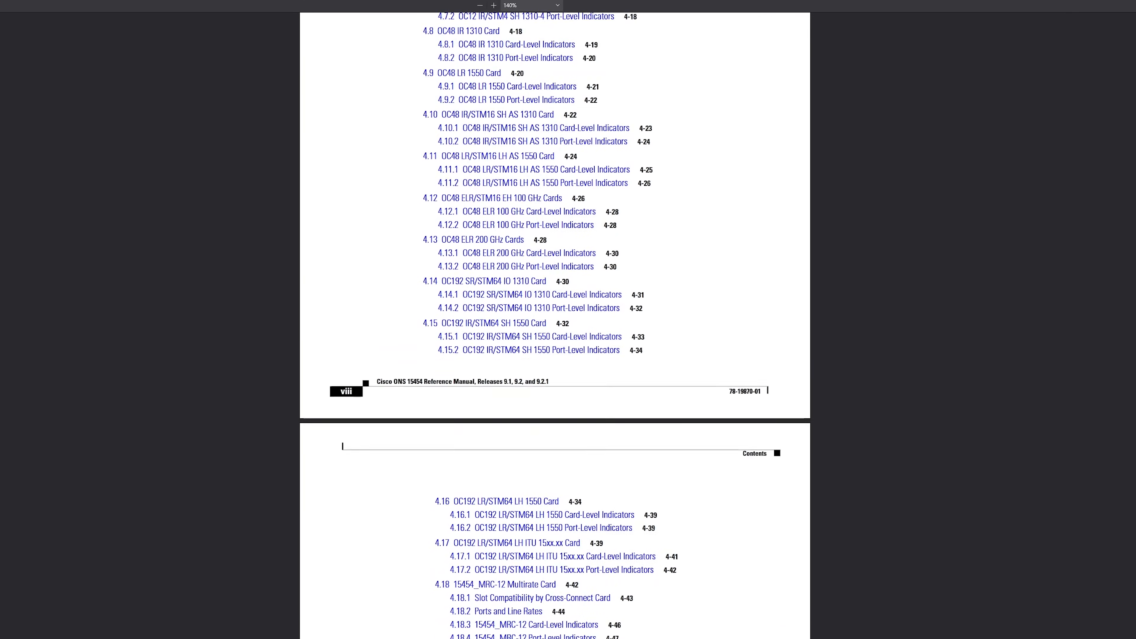